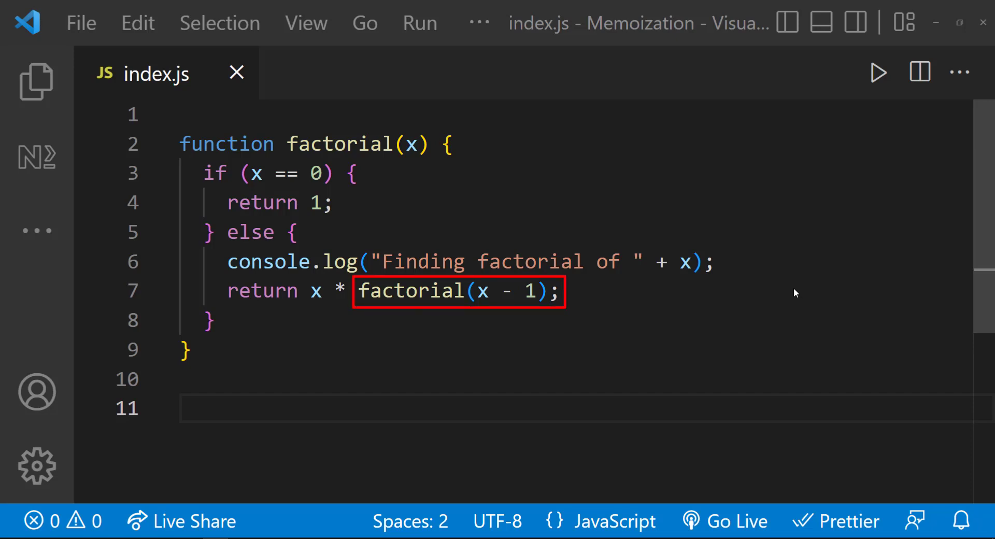
# Call factorial(4) at the end of index.js and run it to see the recursive calls
pyautogui.write('f')
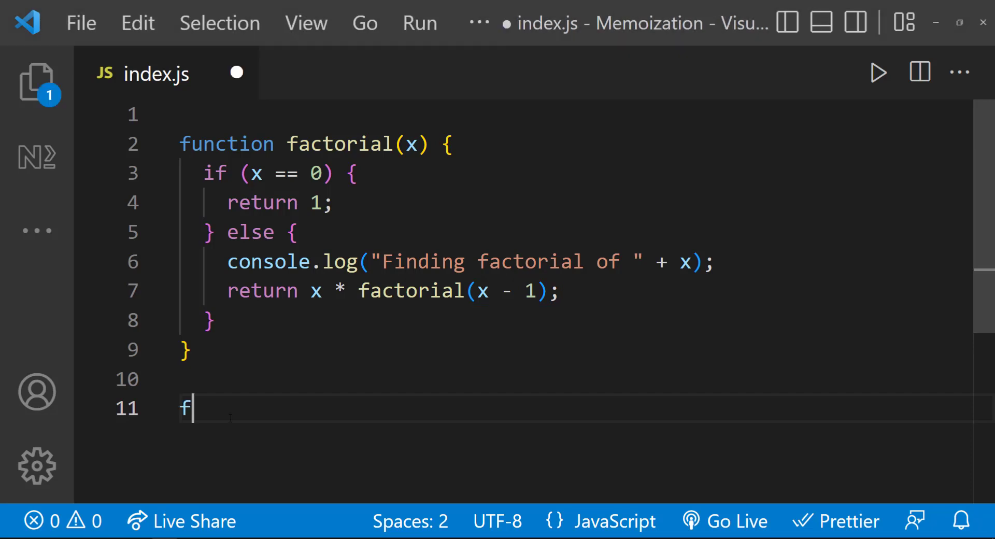
pyautogui.write('actorial(4)')
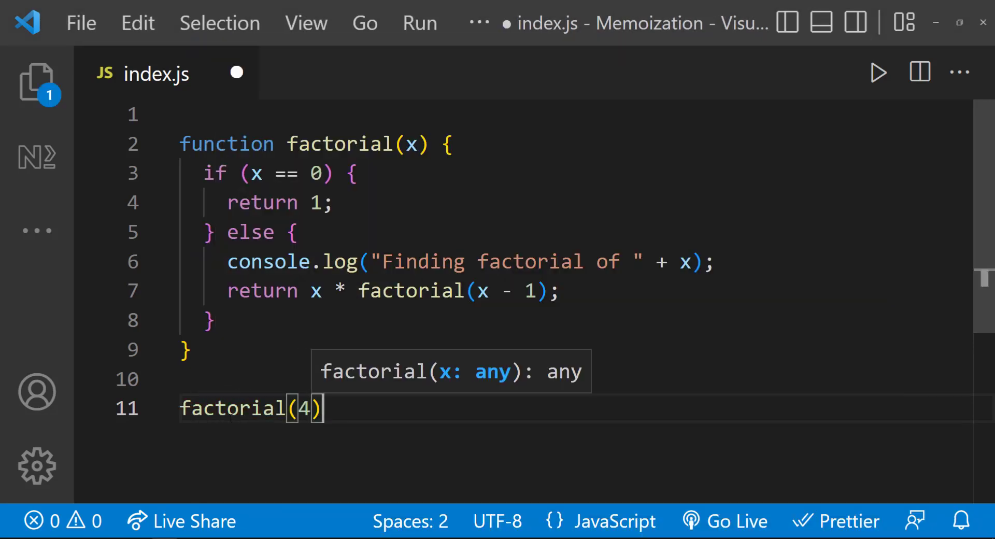
pyautogui.click(878, 71)
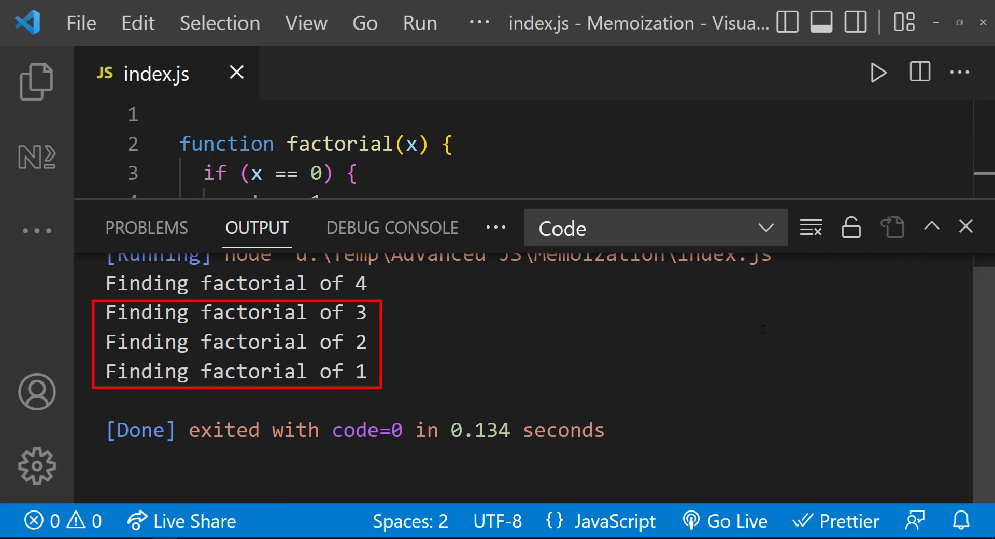
pyautogui.click(965, 227)
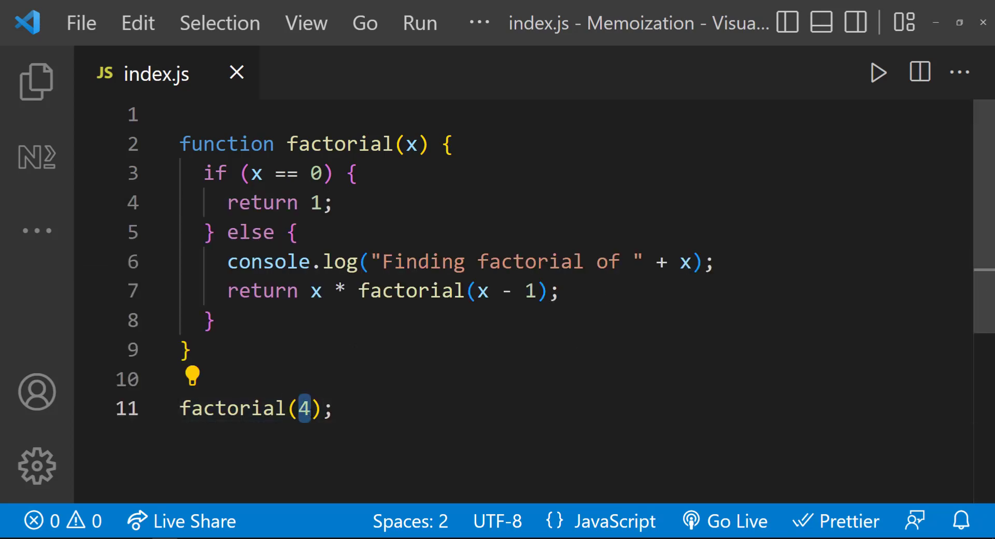
# Change the argument to factorial(5) and run again, logging 5 down to 1
pyautogui.write('5')
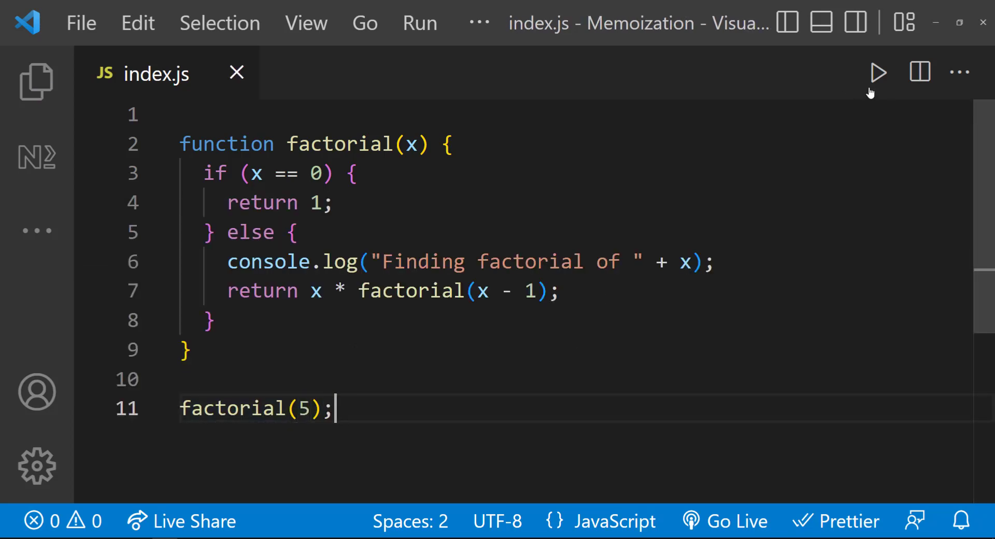
pyautogui.click(878, 72)
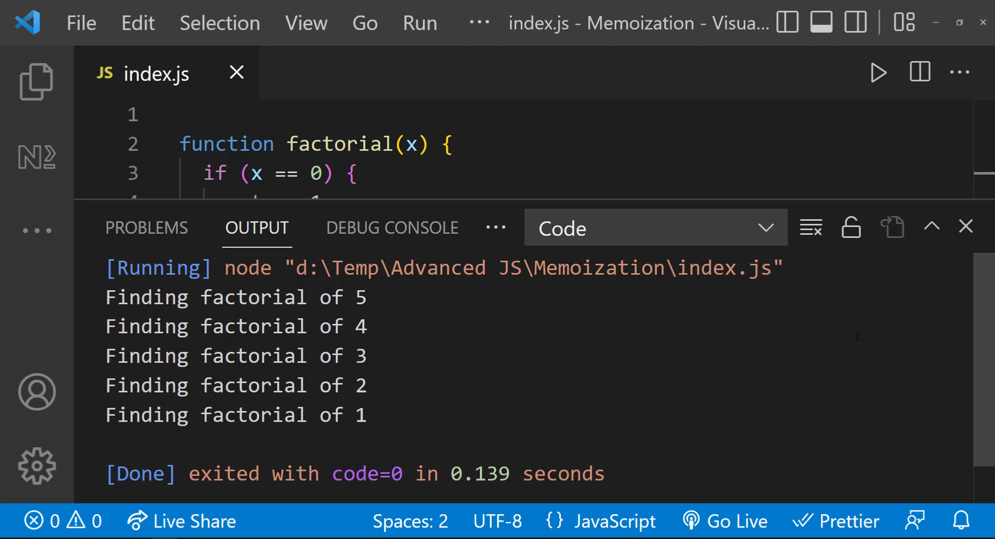
pyautogui.moveTo(811, 227)
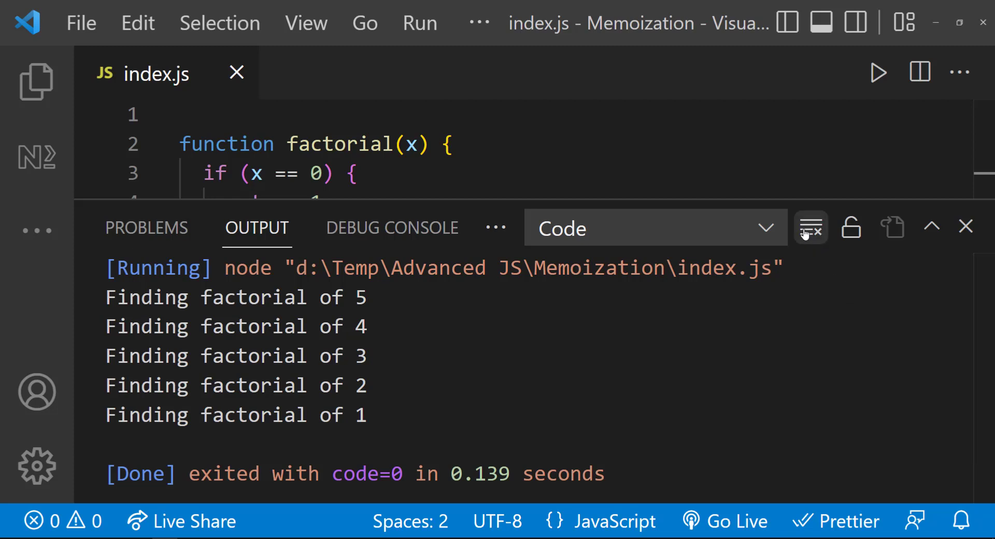
# Clear the previous run's output and close the Output panel
pyautogui.click(810, 227)
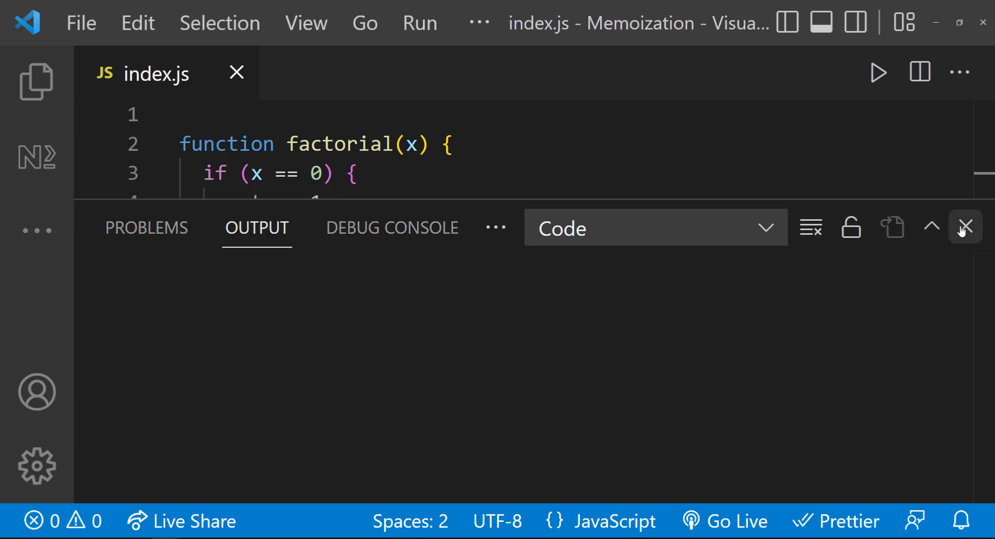
pyautogui.click(965, 227)
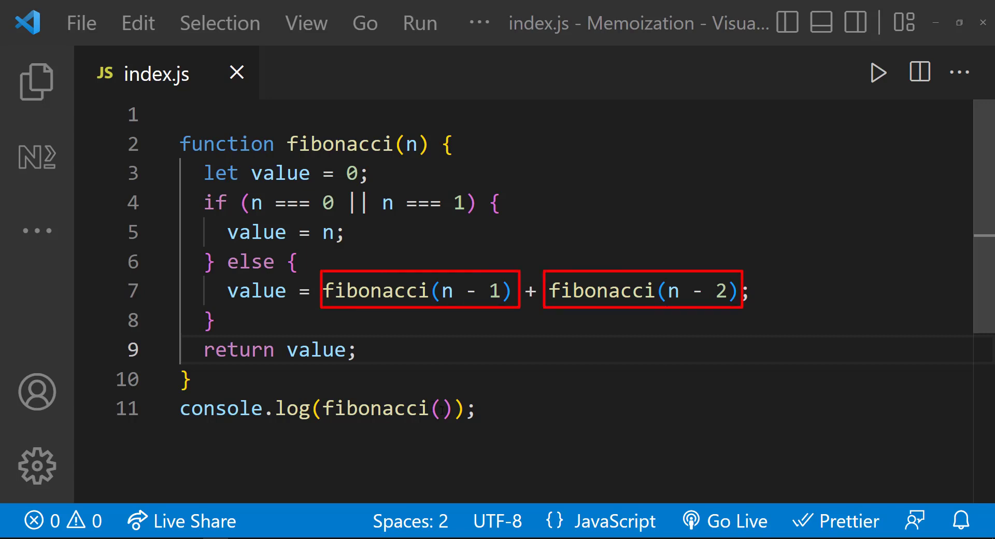
# Run the recursive fibonacci for 2 and then 10, checking each result in Output
pyautogui.click(437, 409)
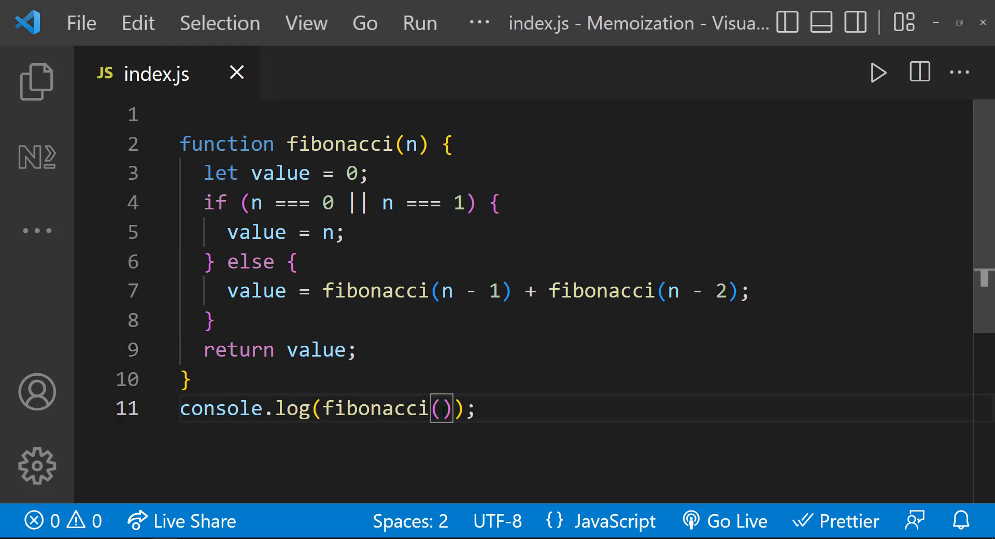
pyautogui.write('2')
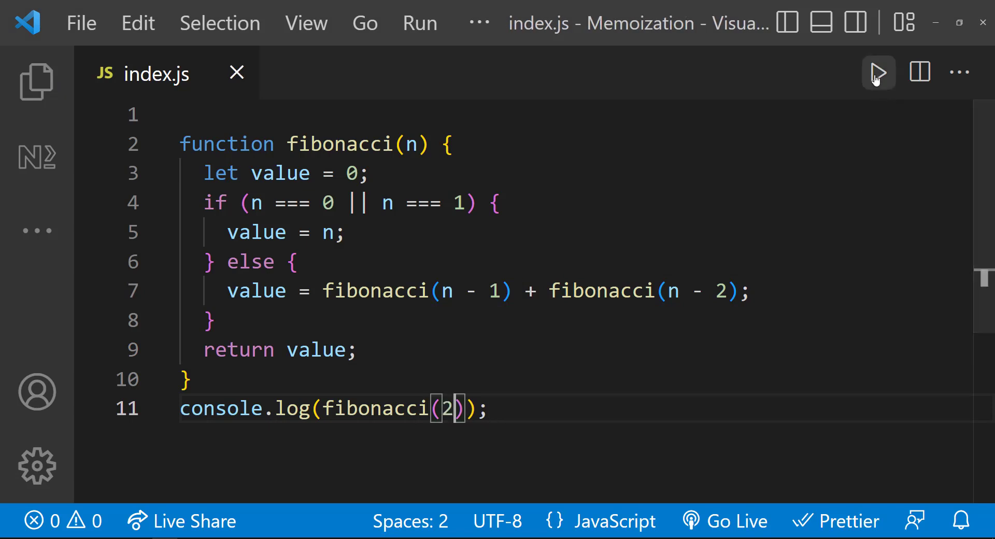
pyautogui.click(878, 71)
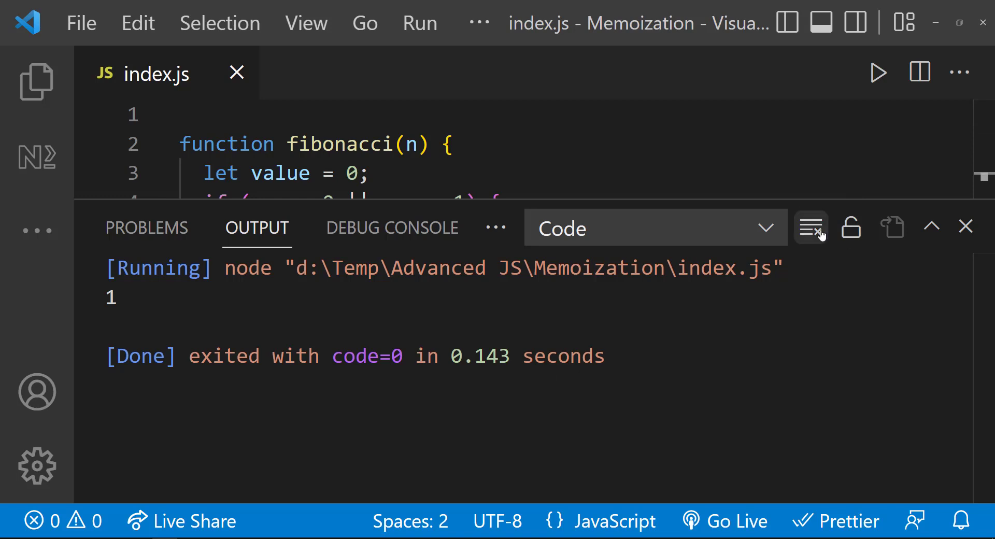
pyautogui.click(966, 227)
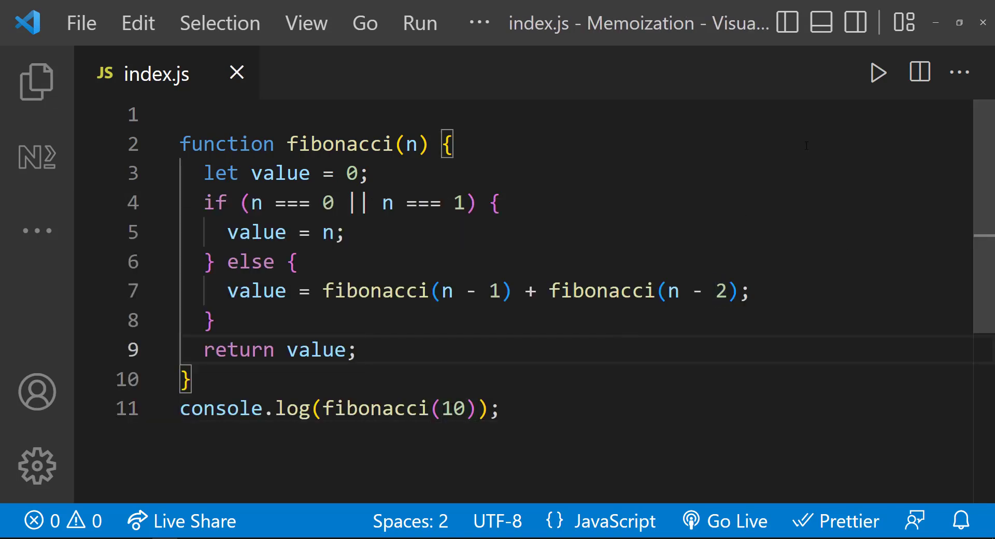
pyautogui.click(878, 72)
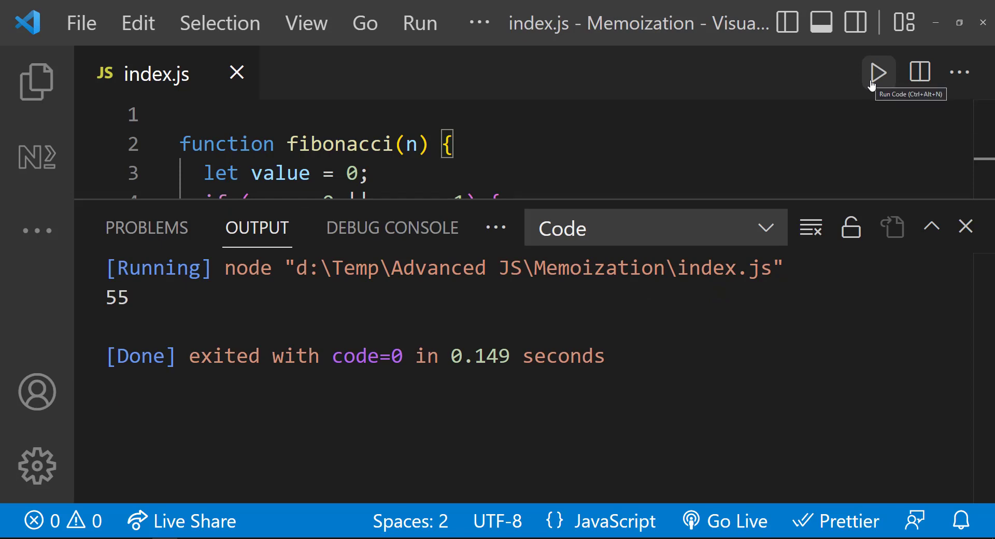
pyautogui.click(965, 227)
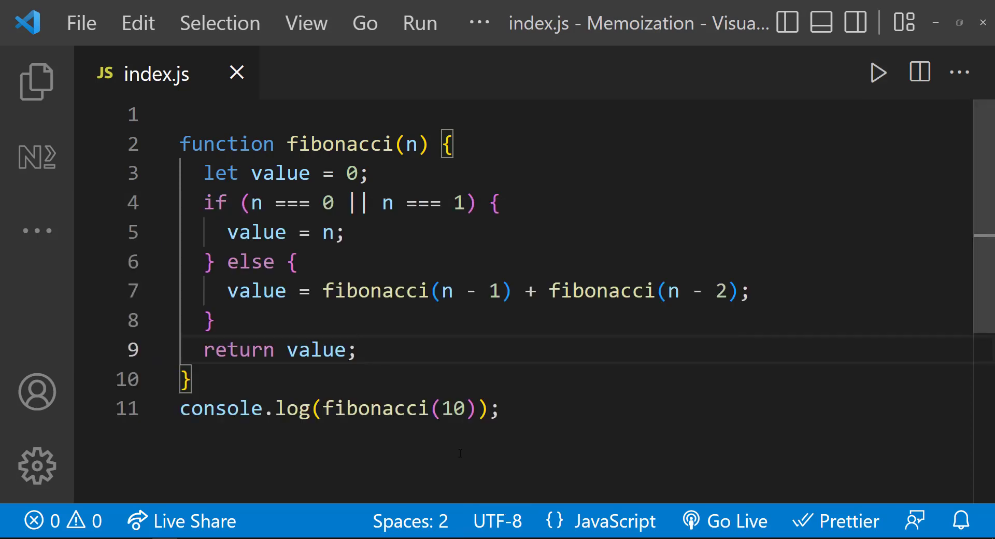
# Run fibonacci of 40, noticing the slower run, and clear its output
pyautogui.write('40')
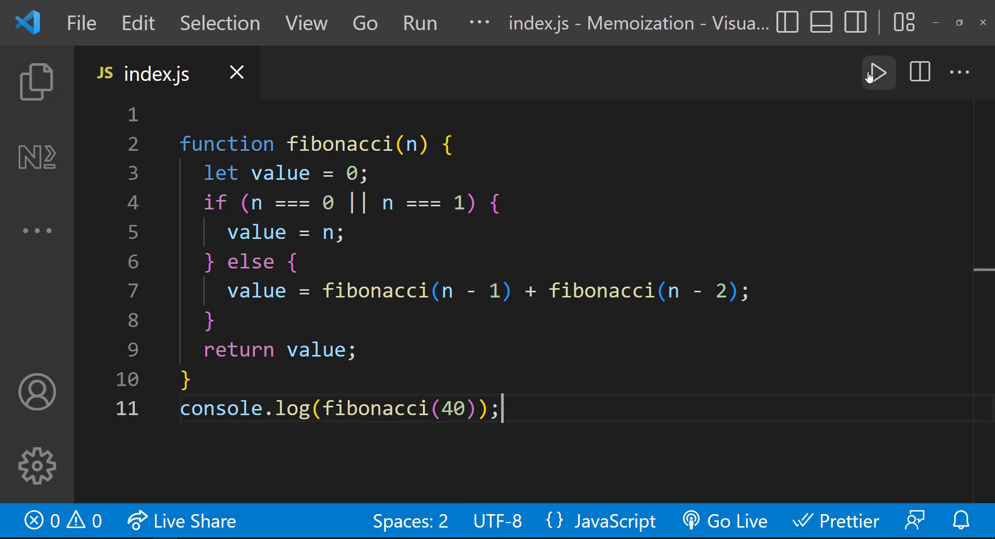
pyautogui.click(878, 72)
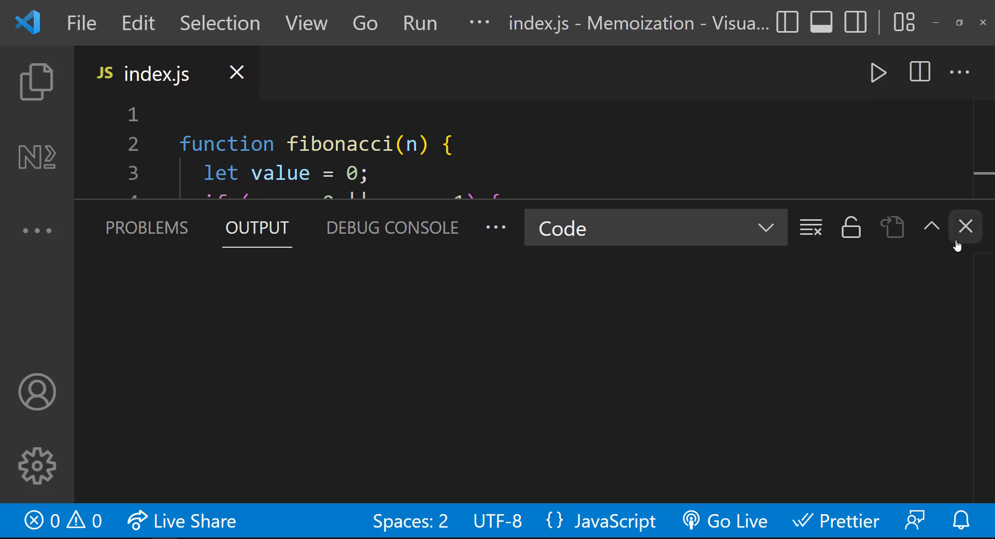
pyautogui.click(965, 227)
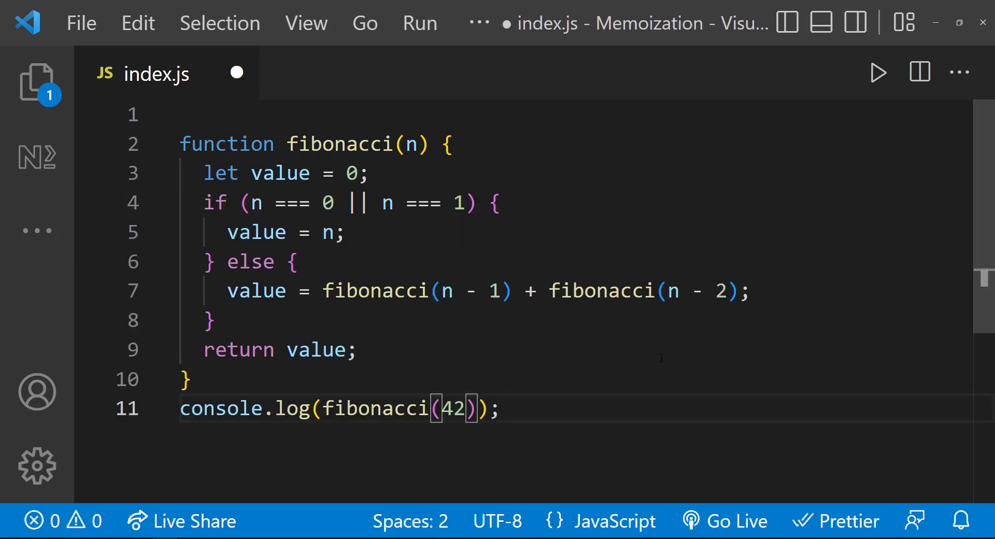
pyautogui.click(878, 72)
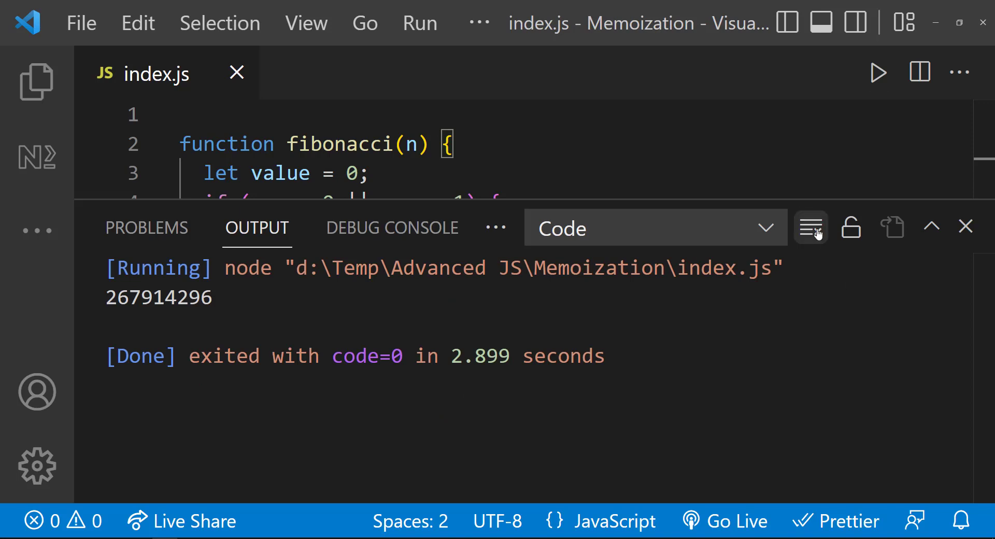
pyautogui.click(965, 227)
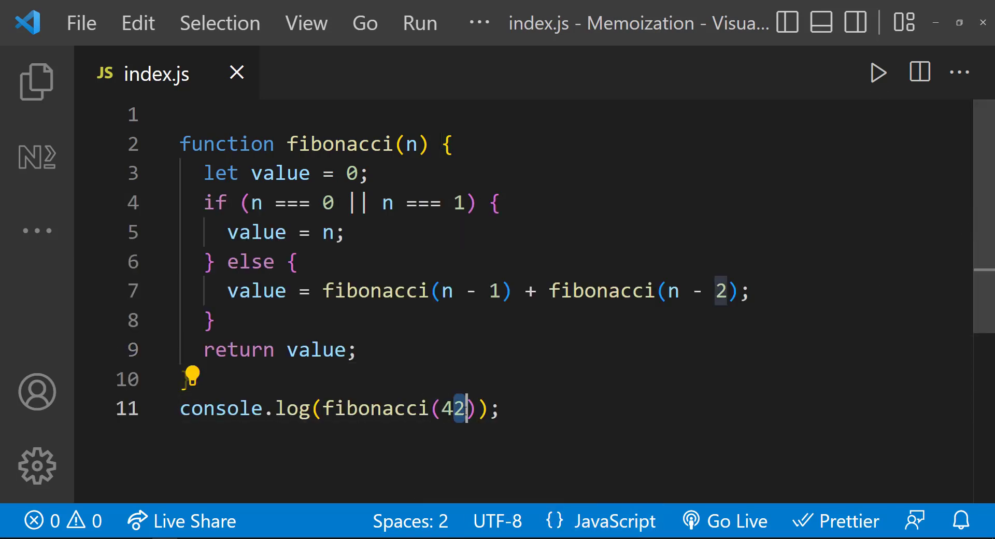
# Run fibonacci with larger arguments up to 45, each run taking several seconds
pyautogui.click(878, 72)
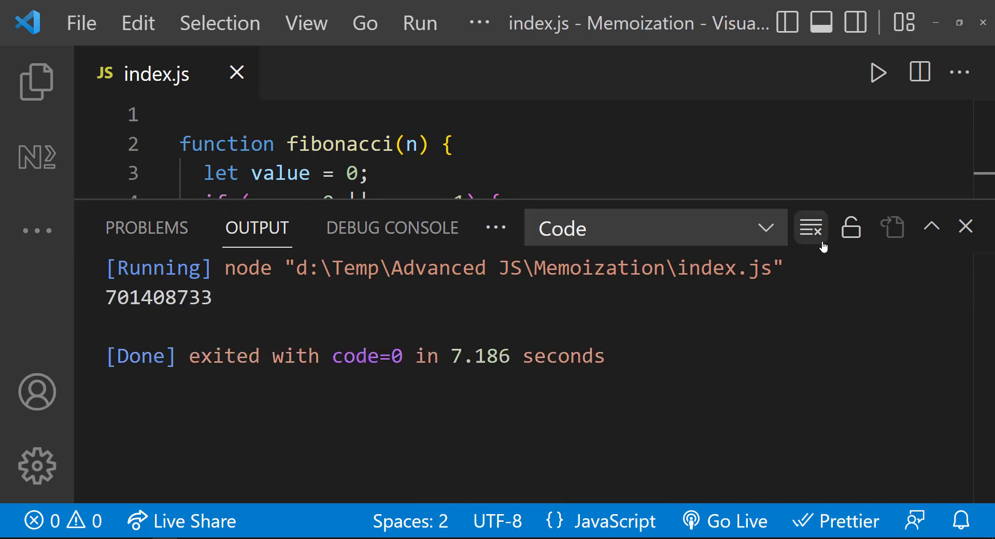
pyautogui.click(965, 227)
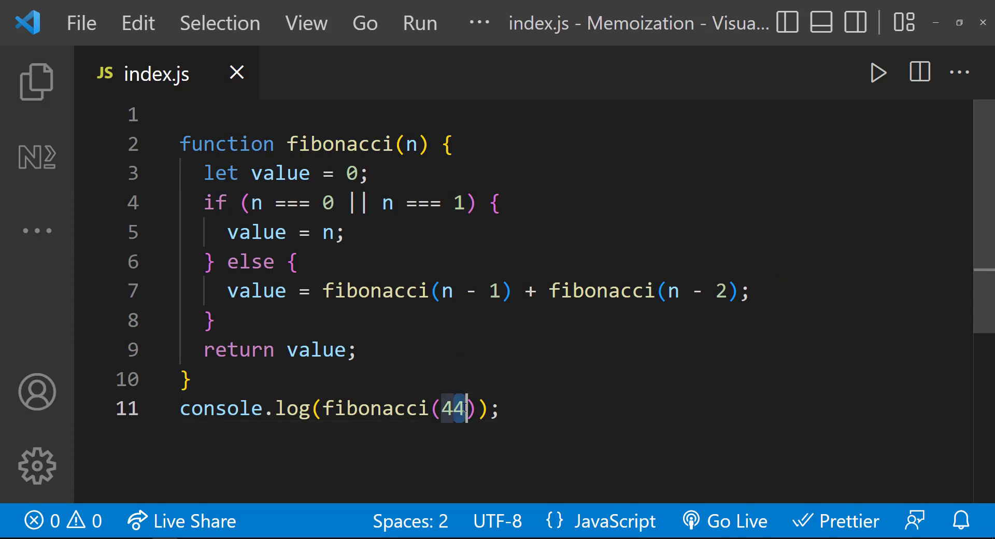
pyautogui.click(878, 71)
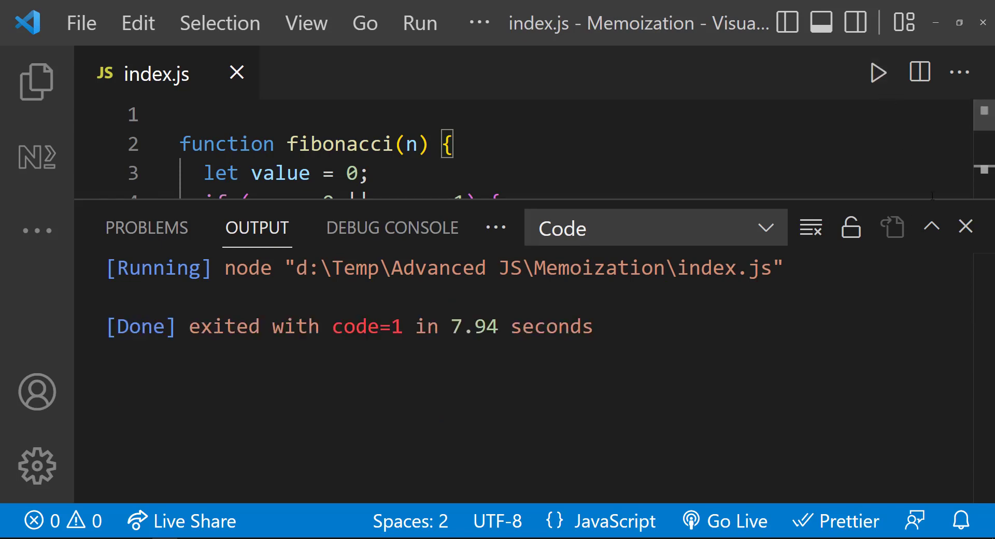
pyautogui.click(965, 226)
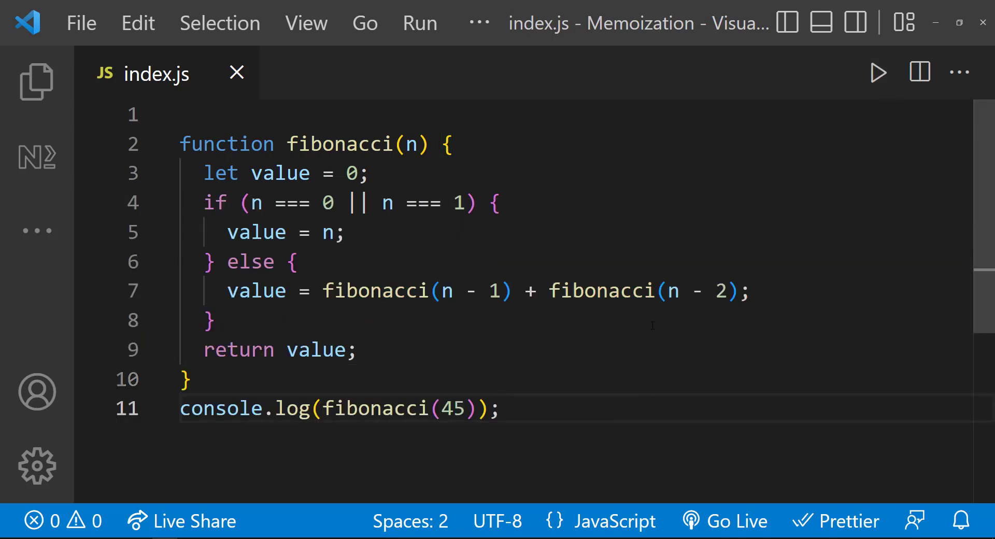
# Declare 'let cache = {};' and add 'if (n in cache) value = cache[n];' inside fibonacci
pyautogui.click(185, 114)
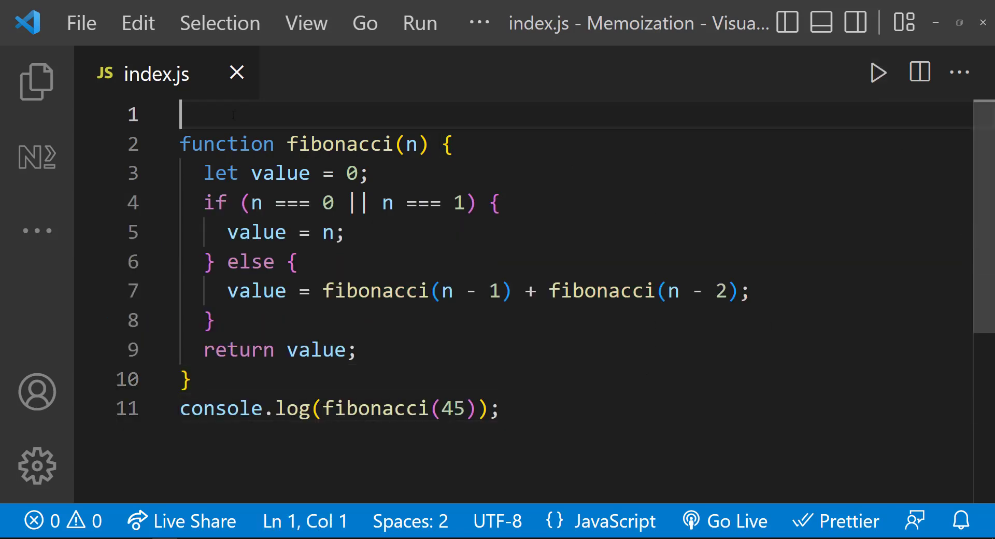
pyautogui.write('let cache')
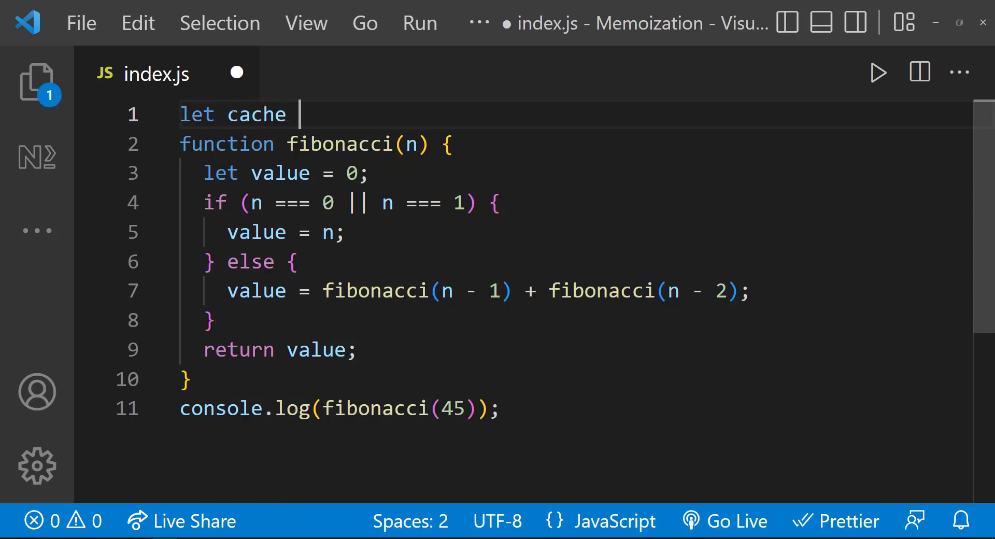
pyautogui.write('= {};')
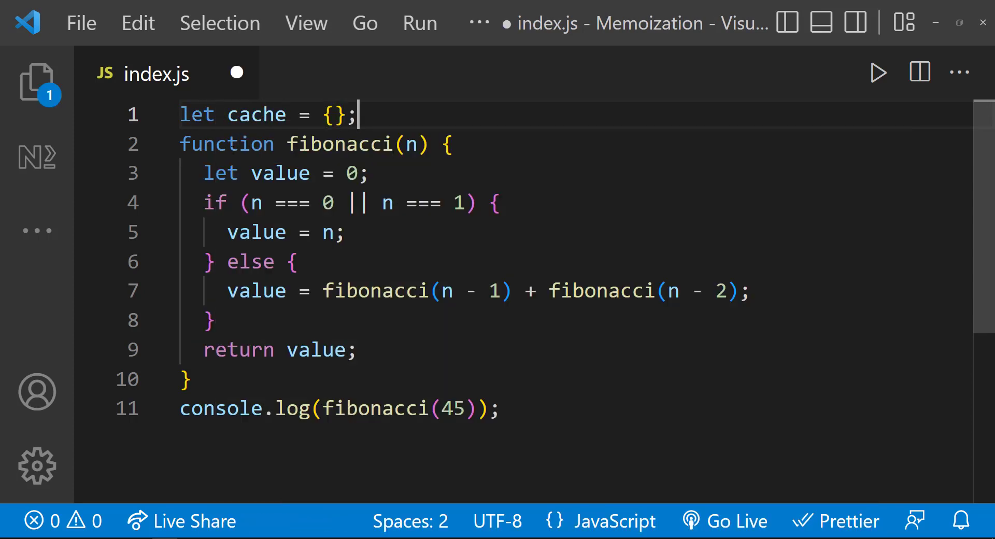
pyautogui.write('if')
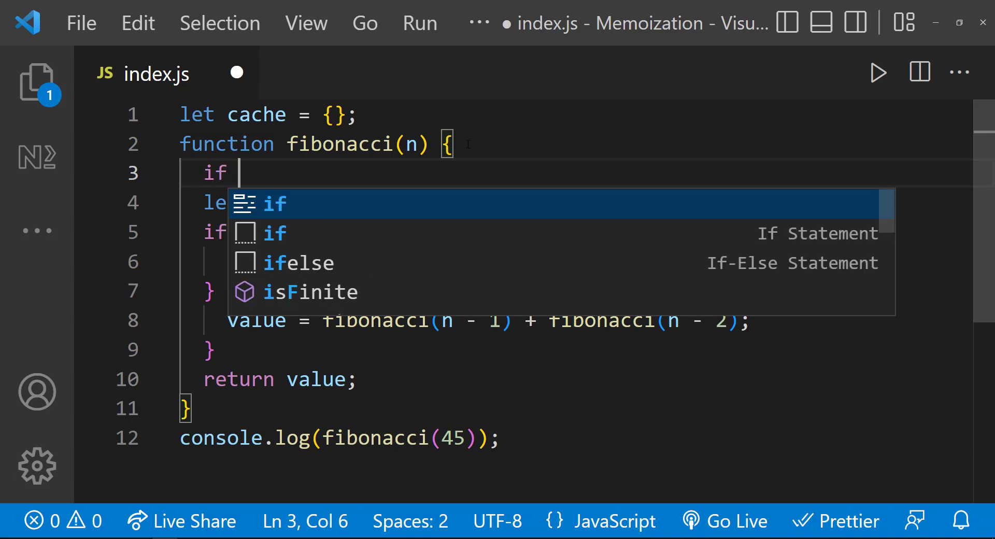
pyautogui.write('(n')
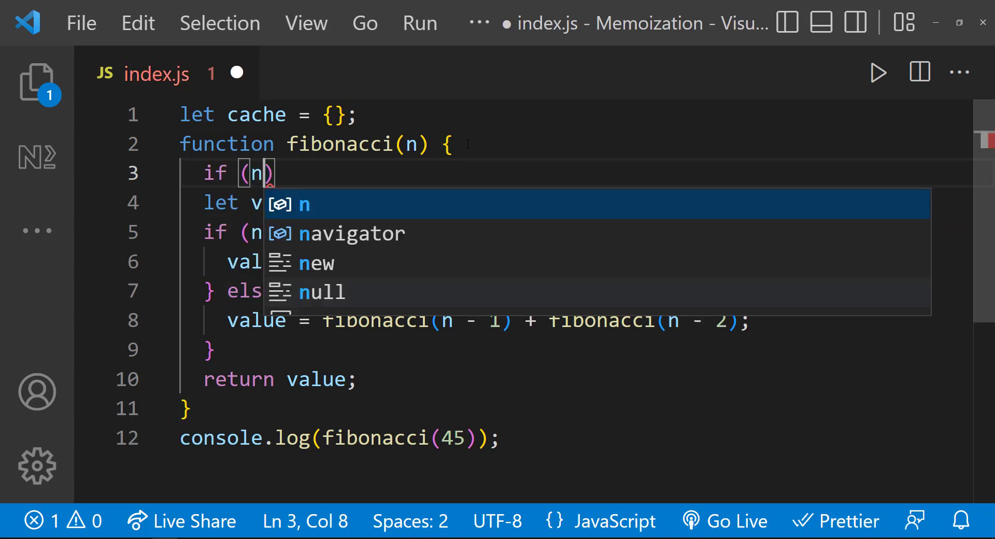
pyautogui.write('in cache')
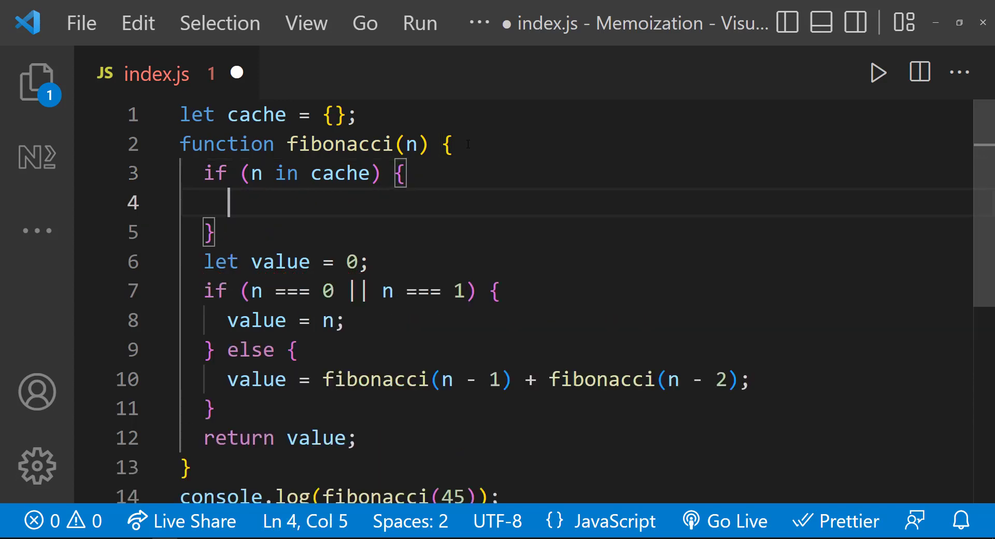
pyautogui.write('value = cache[')
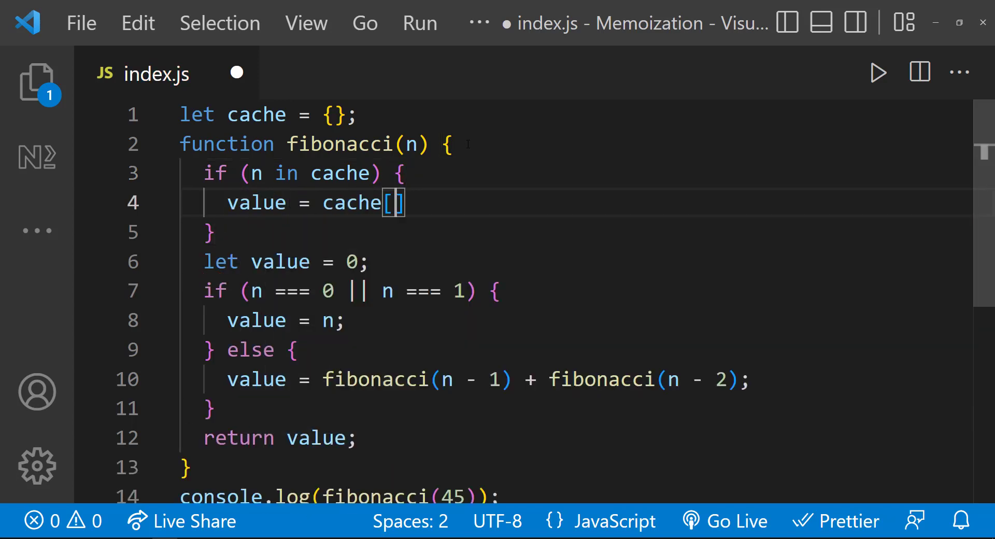
pyautogui.write('n];')
pyautogui.click(575, 232)
pyautogui.write(' else {')
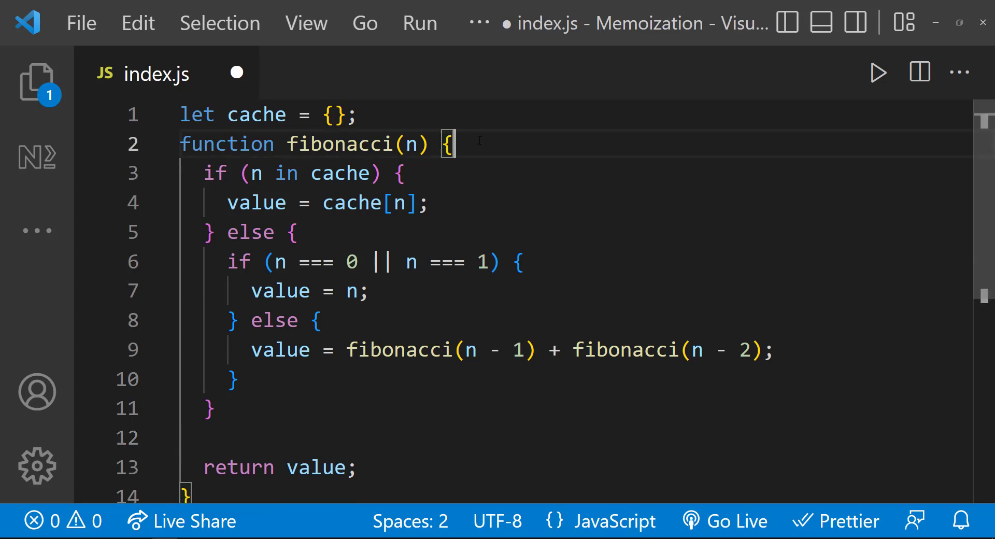
# Store each newly computed result with 'cache[n] = value;' after the else branch
pyautogui.scroll(-3)
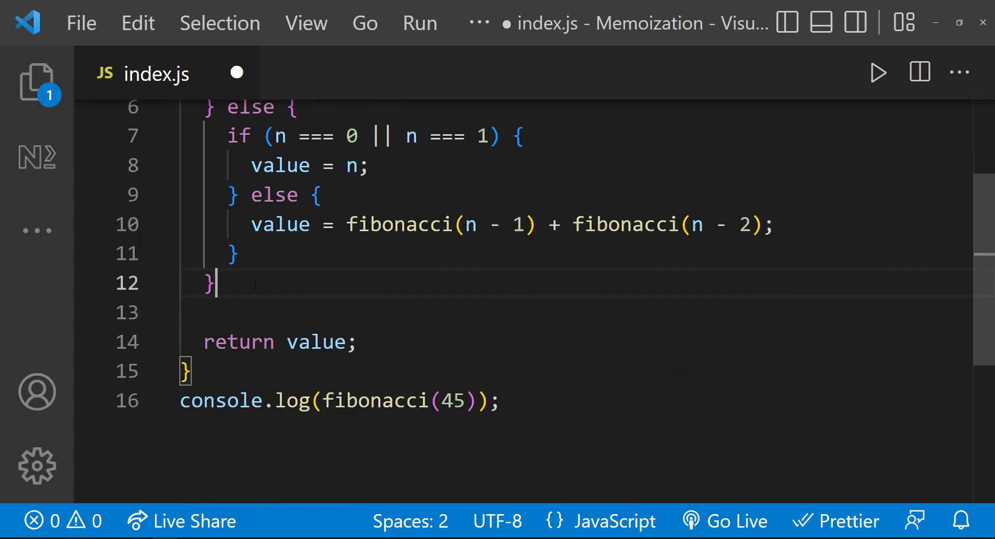
pyautogui.scroll(3)
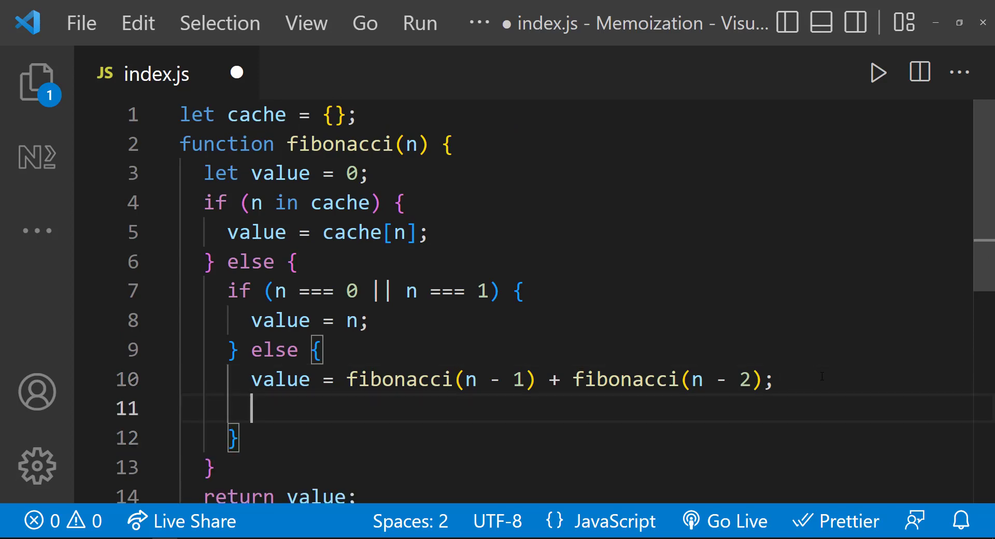
pyautogui.write('cache[n] = value;')
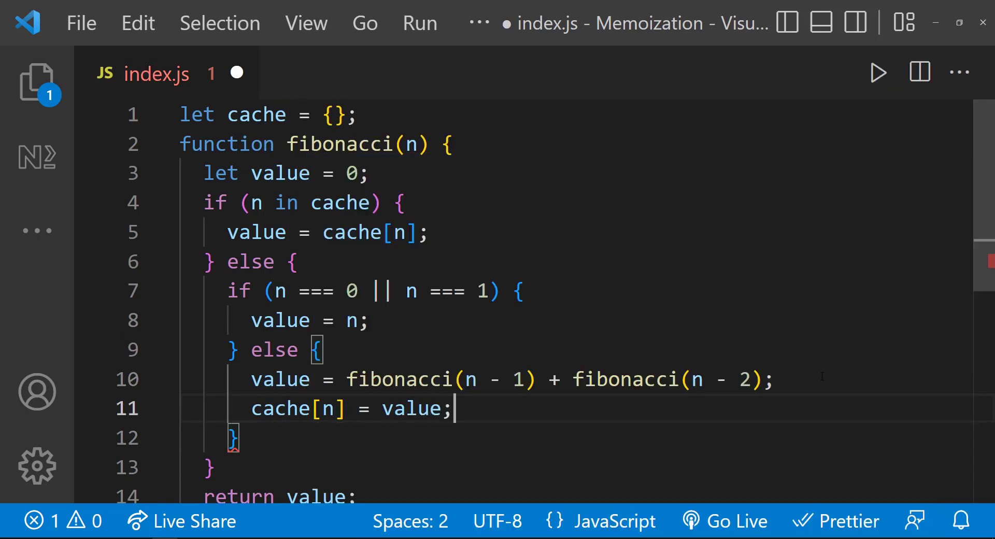
pyautogui.scroll(-3)
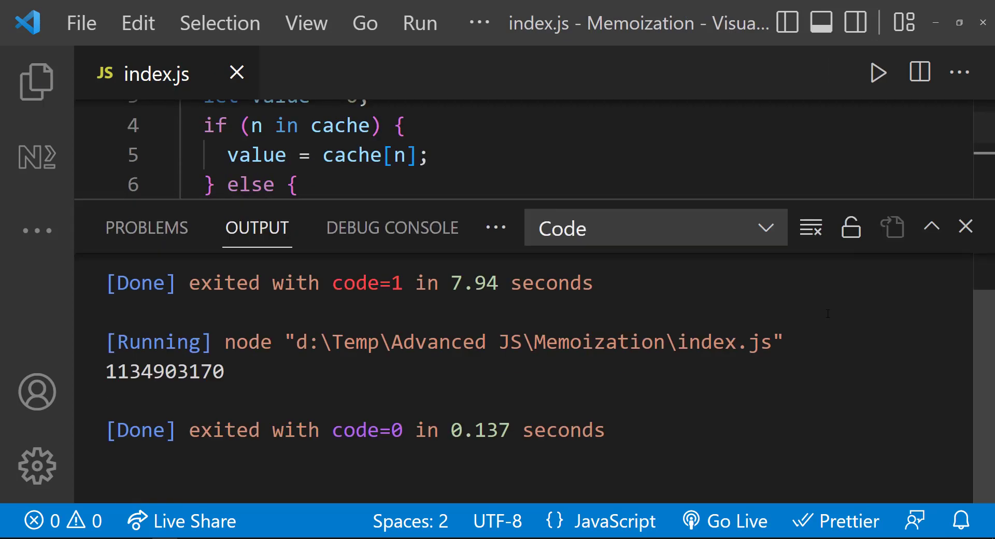
pyautogui.moveTo(712, 380)
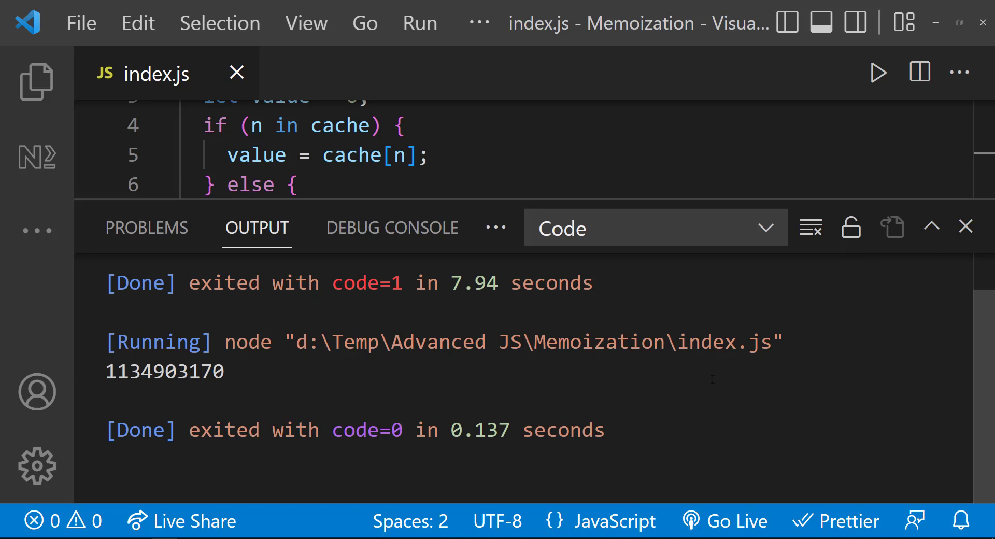
# Change the call to fibonacci(450), run it instantly, then clear the output
pyautogui.click(965, 227)
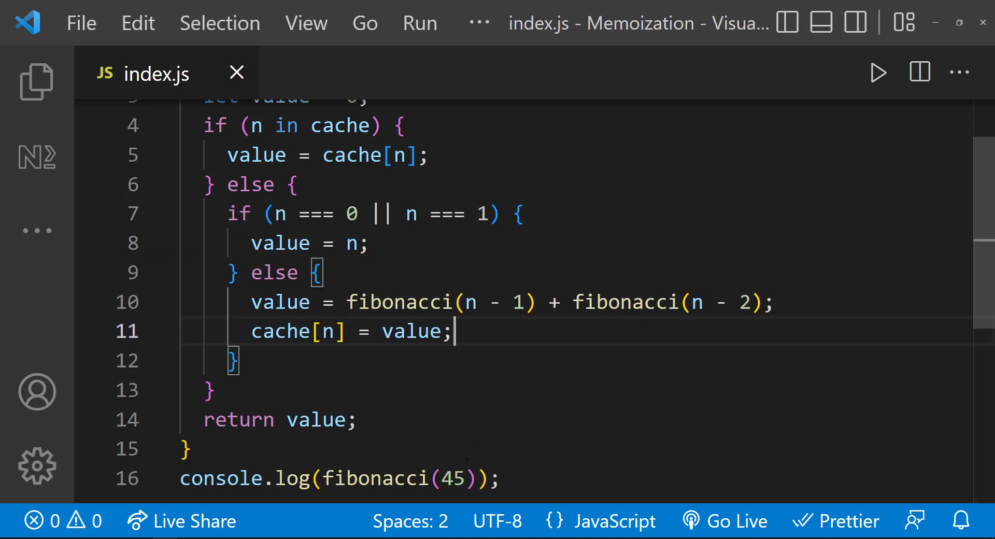
pyautogui.write('0')
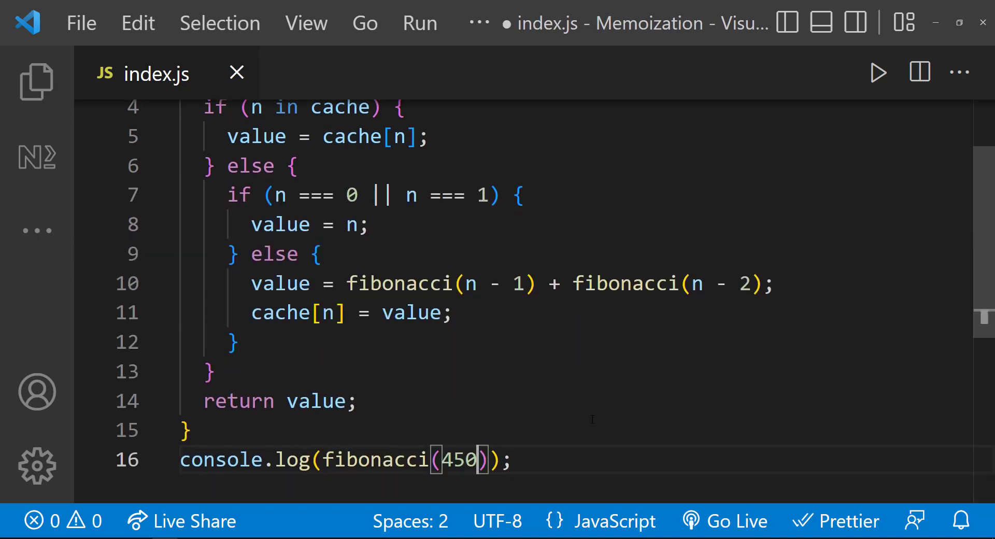
pyautogui.click(878, 72)
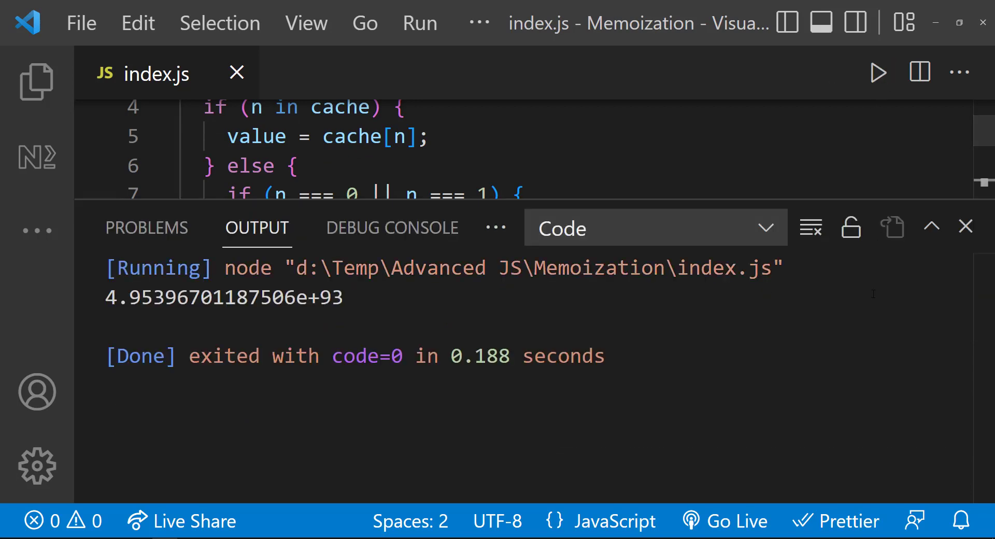
pyautogui.click(810, 227)
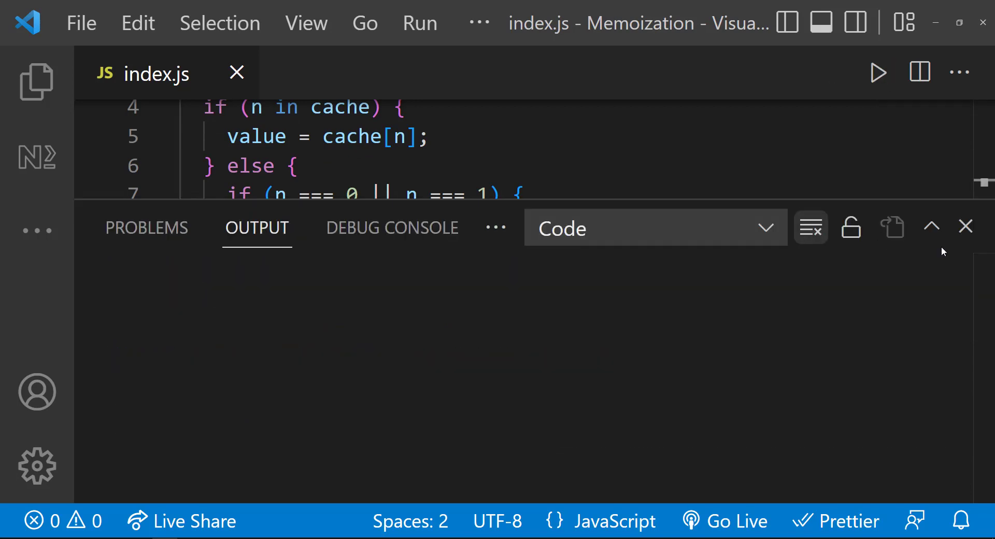